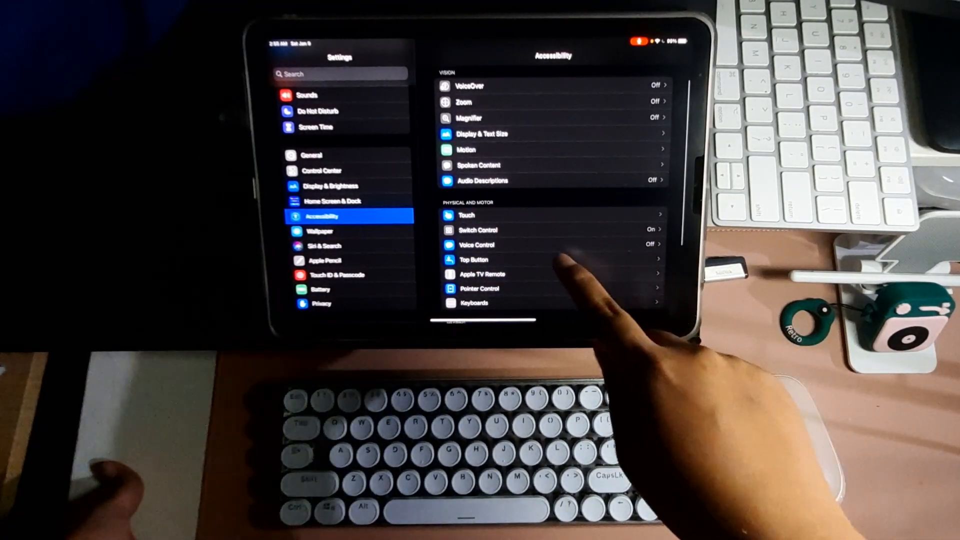
Enter the Switch Control page under Accessibility's Physical and Motor section
{"action": "left_click", "coordinate": [478, 230]}
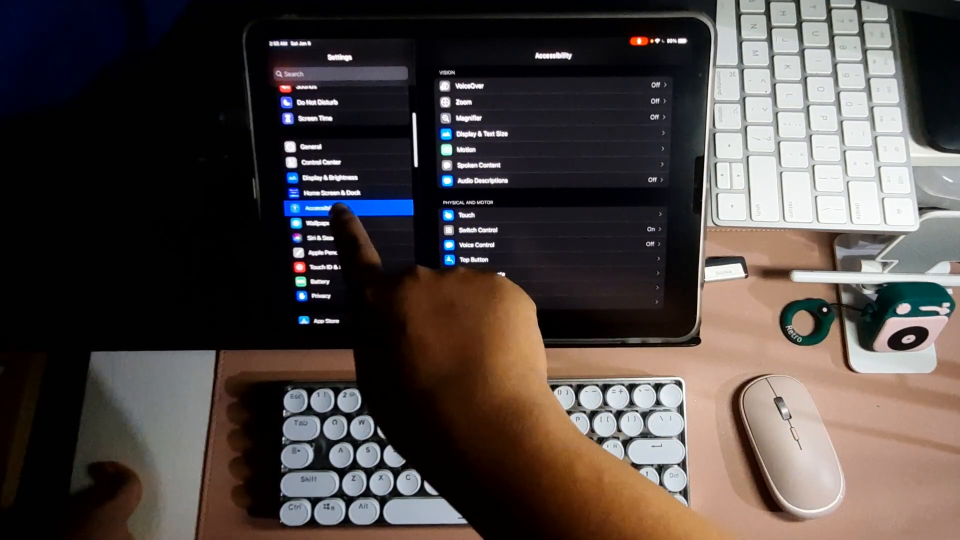
{"action": "left_click", "coordinate": [477, 230]}
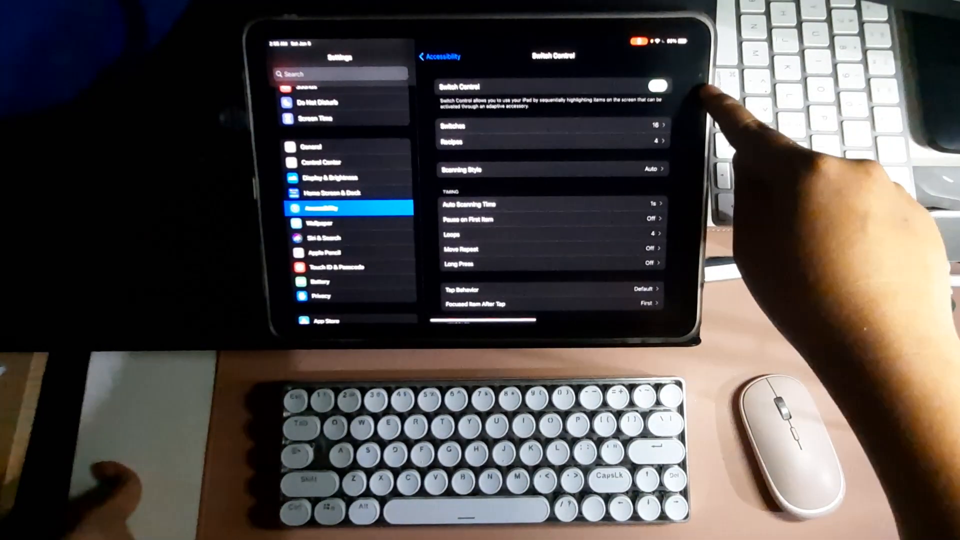
Show the Switches list with keyboard-mapped entries like Attack - O and Jump - Space
{"action": "left_click", "coordinate": [655, 87]}
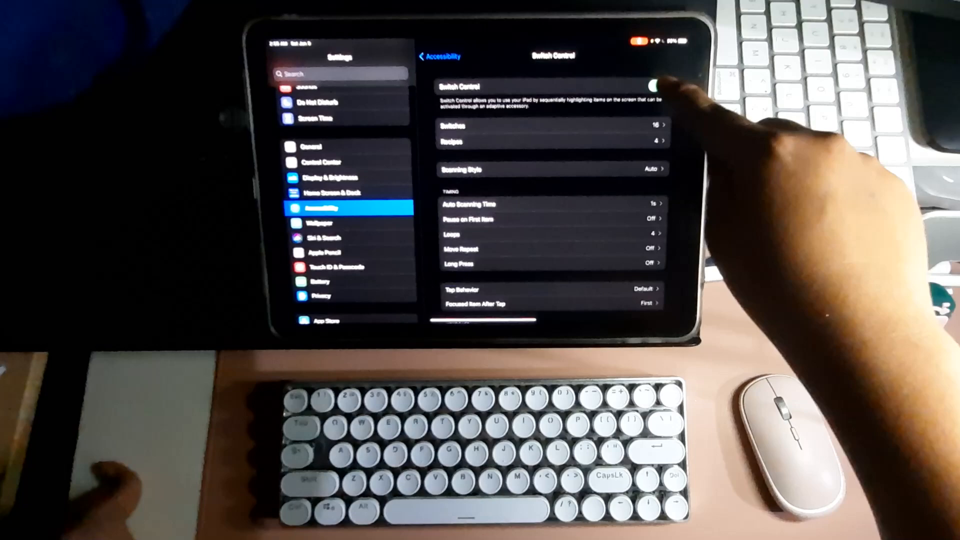
{"action": "left_click", "coordinate": [652, 86]}
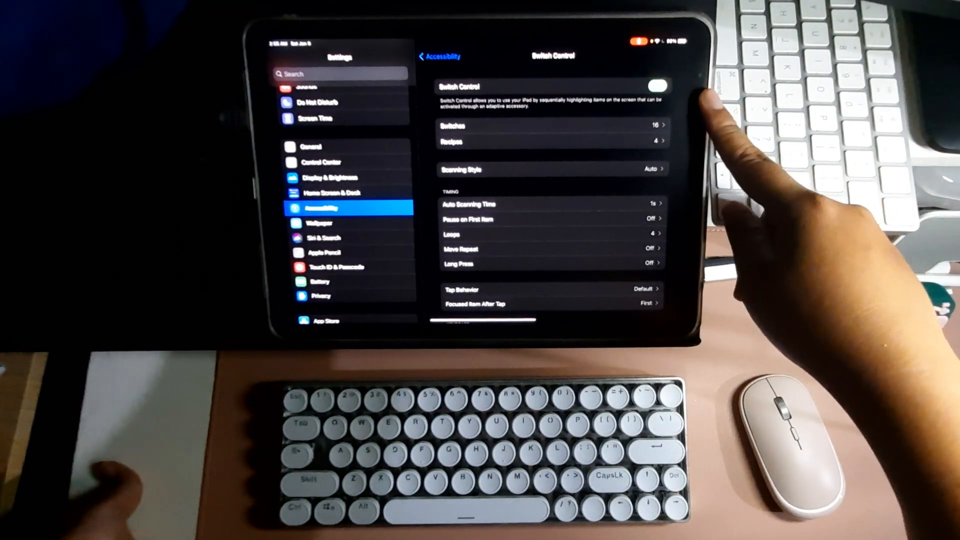
{"action": "left_click", "coordinate": [551, 127]}
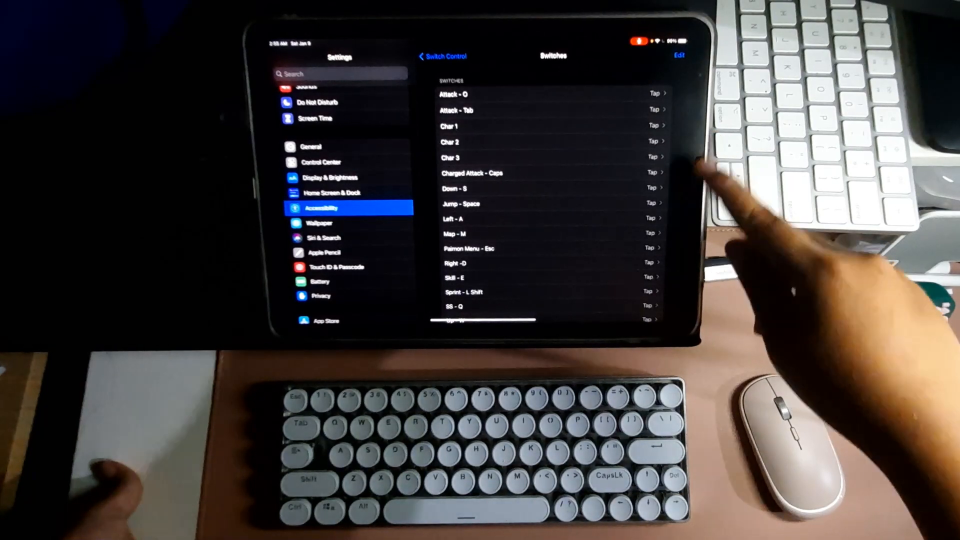
Scroll down the Switches list to reach the Up - W switch and its settings
{"action": "scroll", "scroll_direction": "down", "scroll_amount": 3}
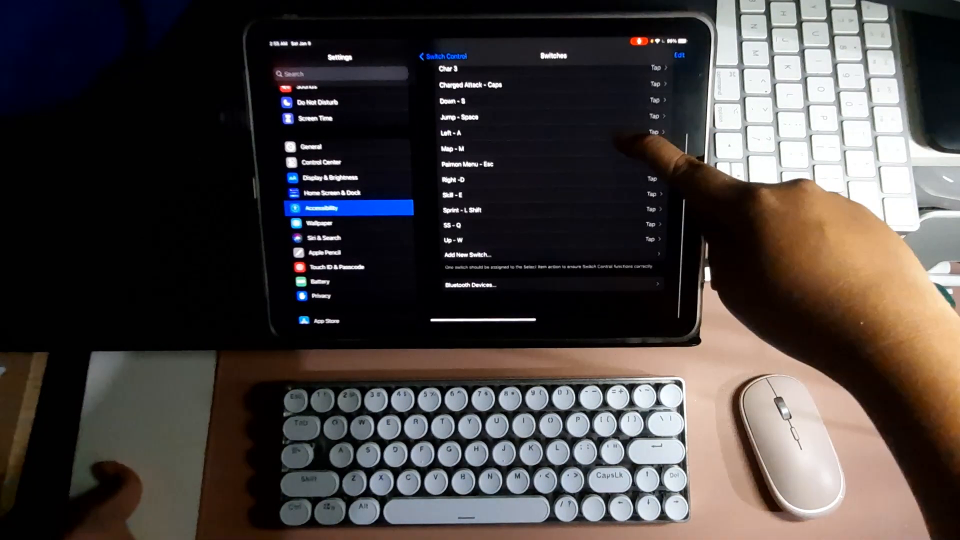
{"action": "scroll", "scroll_direction": "down", "scroll_amount": 3}
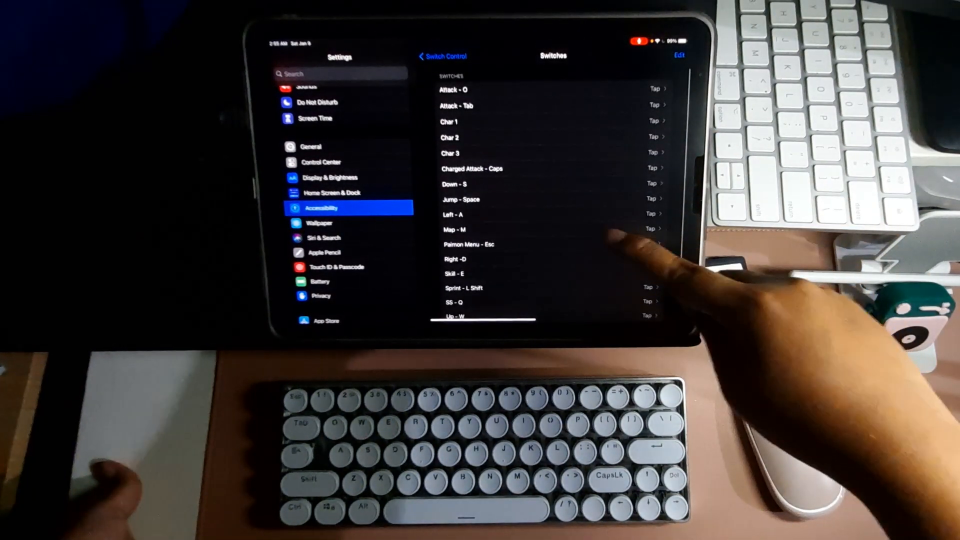
{"action": "scroll", "scroll_direction": "down", "scroll_amount": 3}
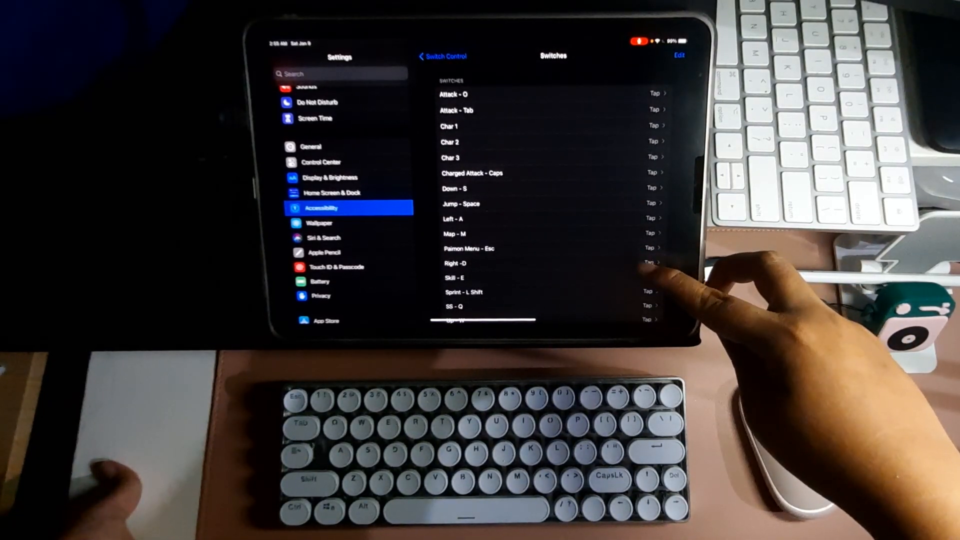
{"action": "scroll", "scroll_direction": "down", "scroll_amount": 3}
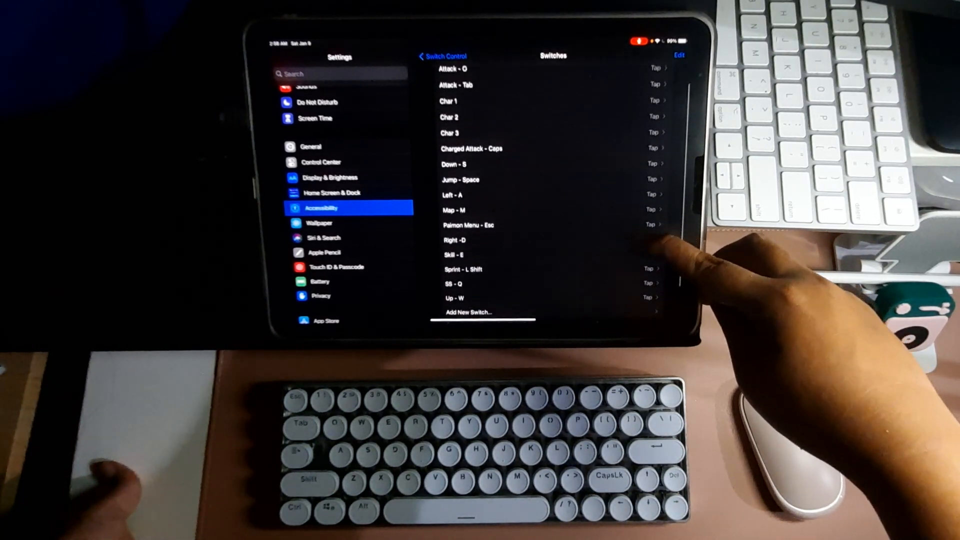
{"action": "scroll", "scroll_direction": "down", "scroll_amount": 3}
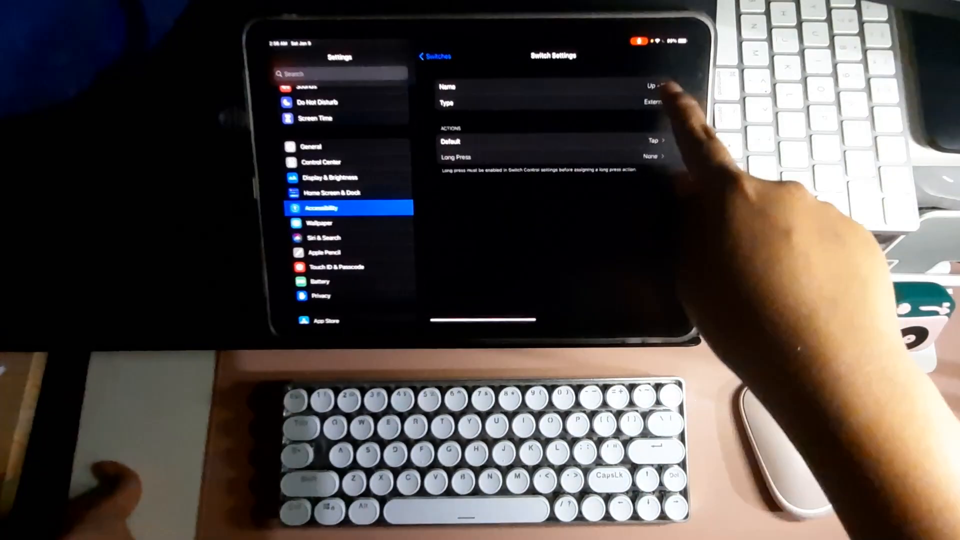
Delete the Up - W switch via Edit, leaving 15 switches ending at SS - Q
{"action": "left_click", "coordinate": [433, 56]}
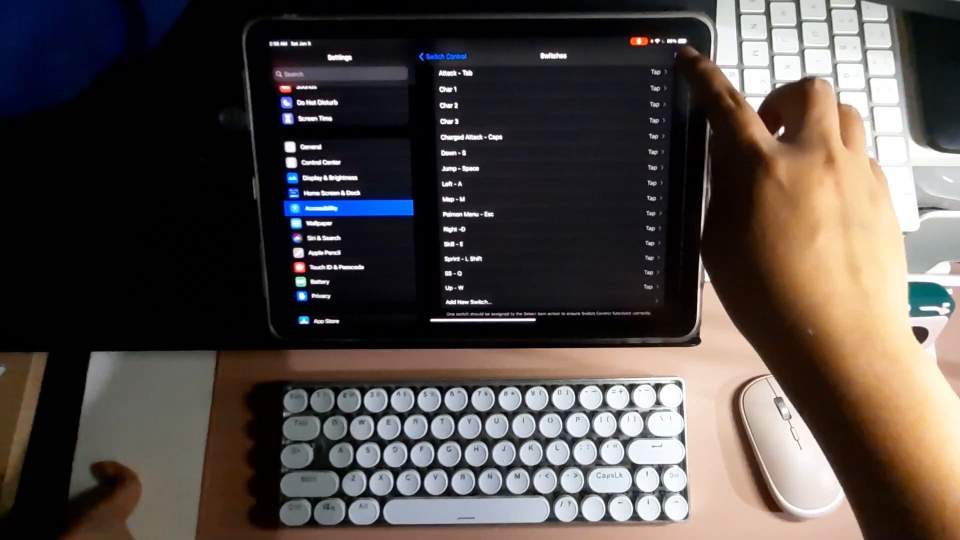
{"action": "left_click", "coordinate": [677, 55]}
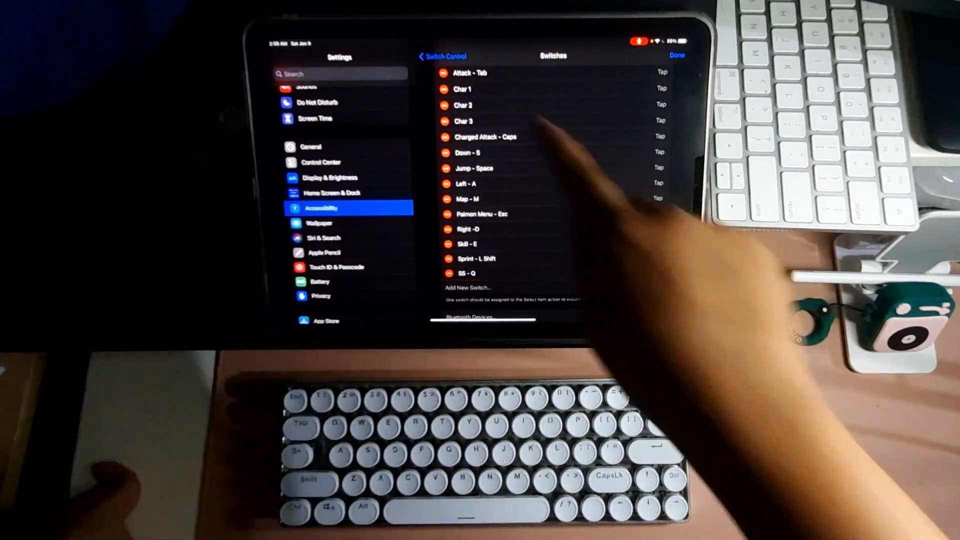
{"action": "left_click", "coordinate": [443, 56]}
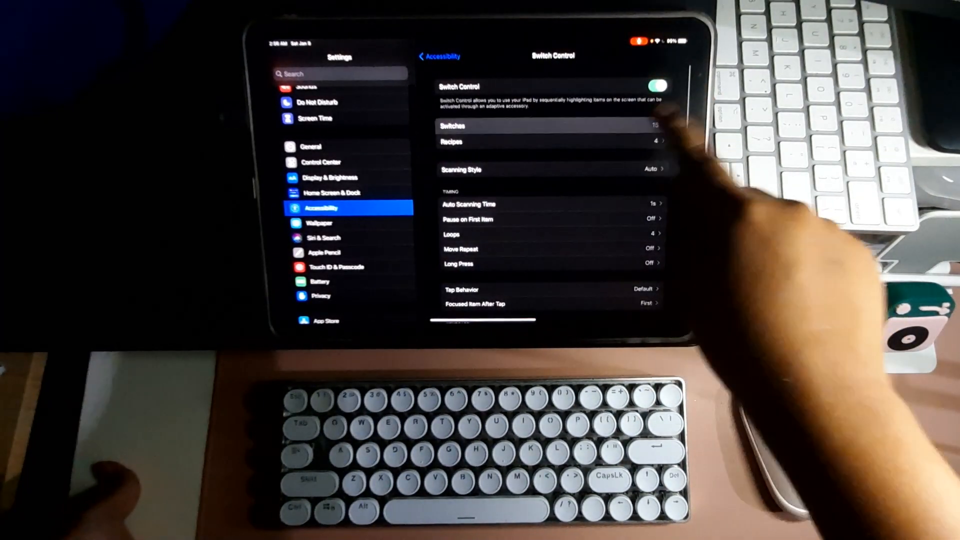
{"action": "left_click", "coordinate": [548, 126]}
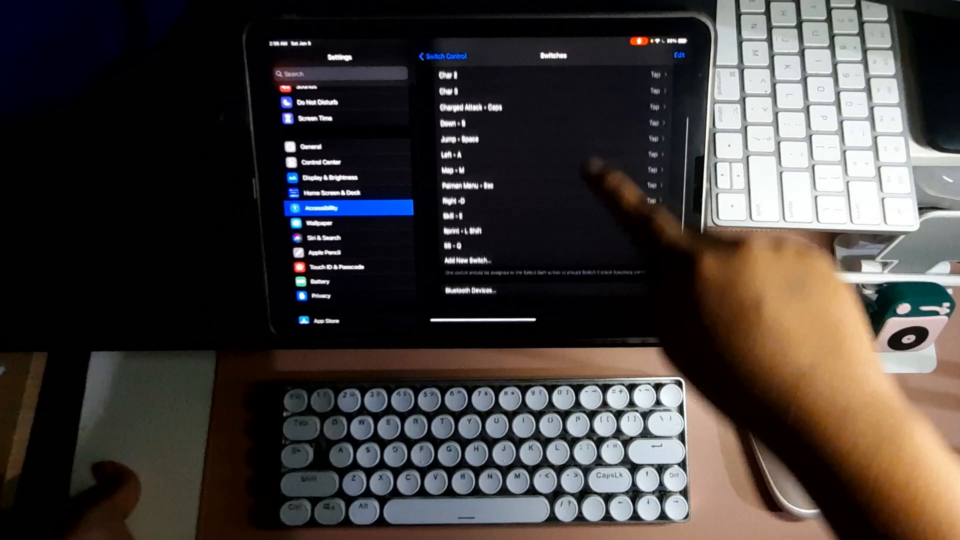
Add a new External switch from a keyboard key, name it Up - W and save it
{"action": "left_click", "coordinate": [470, 260]}
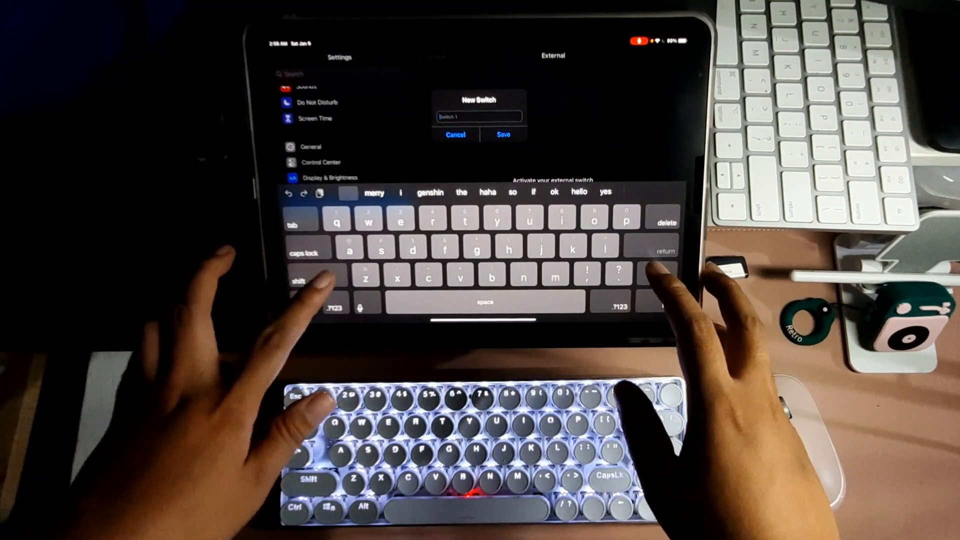
{"action": "left_click", "coordinate": [314, 281]}
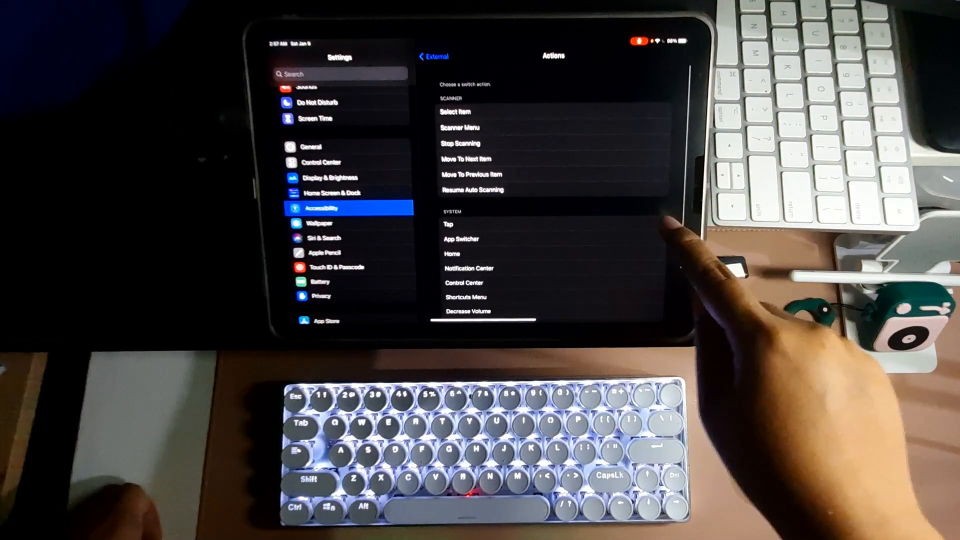
{"action": "scroll", "scroll_direction": "down", "scroll_amount": 3}
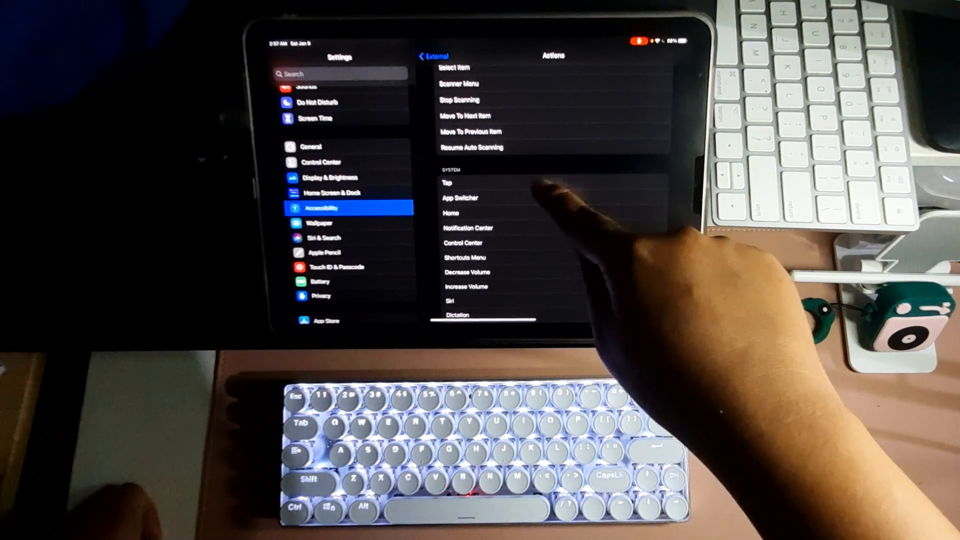
{"action": "left_click", "coordinate": [434, 56]}
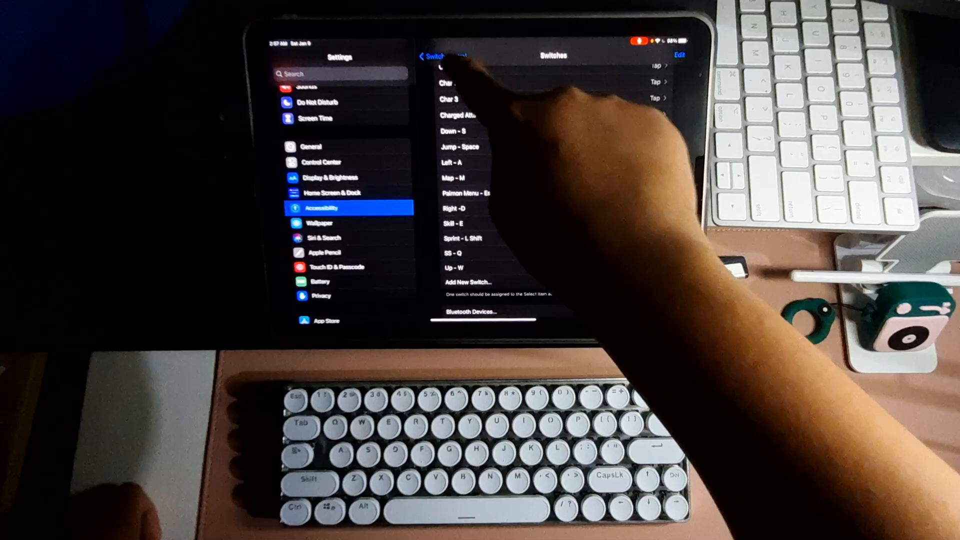
Return to Recipes and reach the Genshin Demo recipe's Assign a Switch list
{"action": "left_click", "coordinate": [438, 56]}
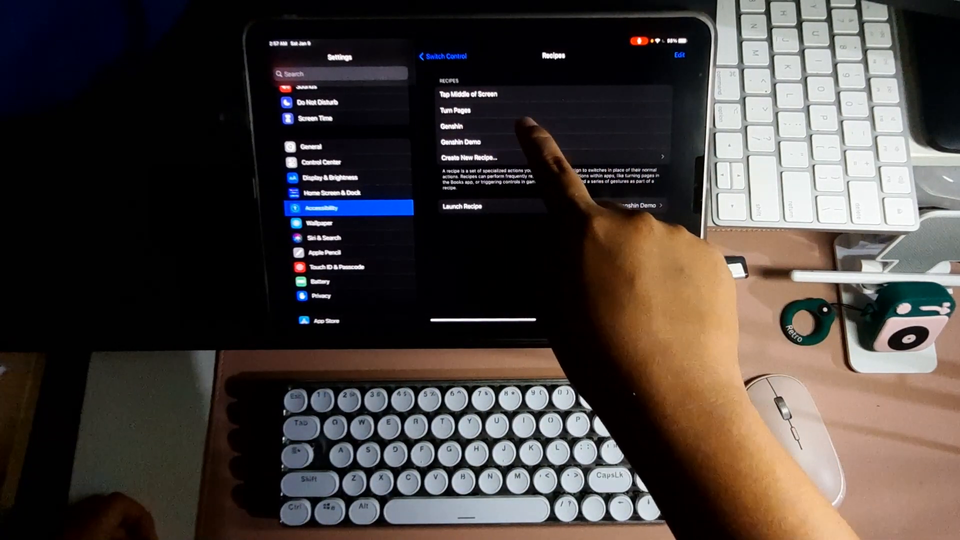
{"action": "left_click", "coordinate": [452, 126]}
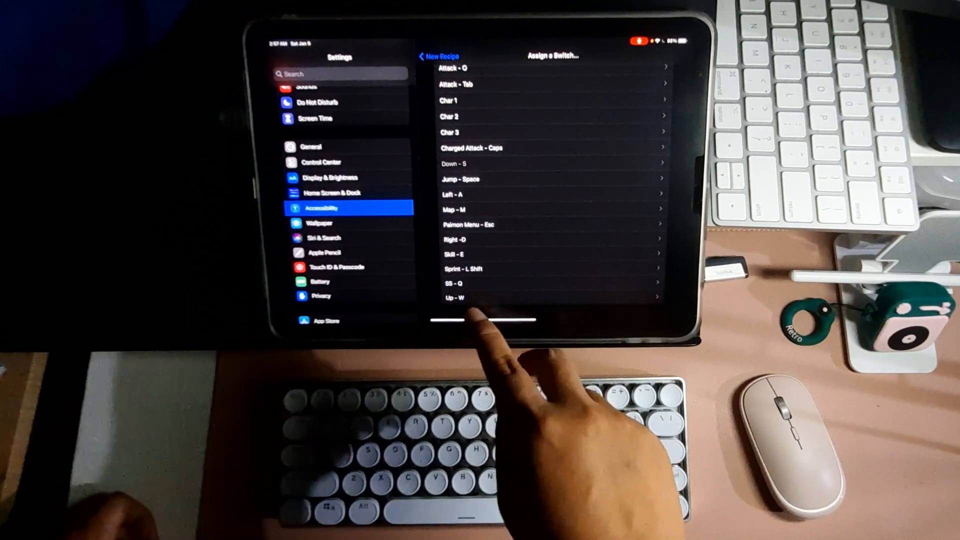
Select the Up - W switch for the recipe to see its assignable actions
{"action": "left_click", "coordinate": [455, 298]}
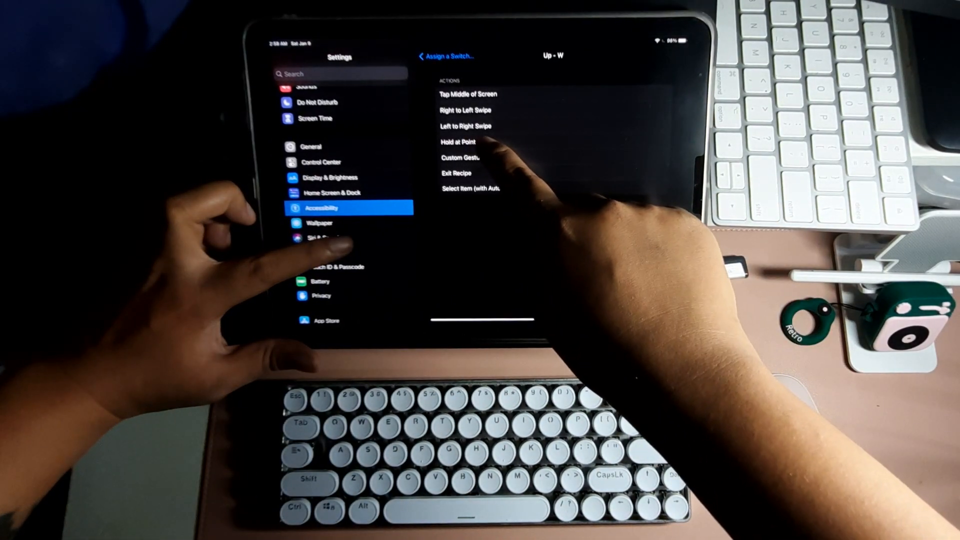
Choose Hold at Point for Up - W, bringing up Genshin Impact to pick the point
{"action": "left_click", "coordinate": [454, 141]}
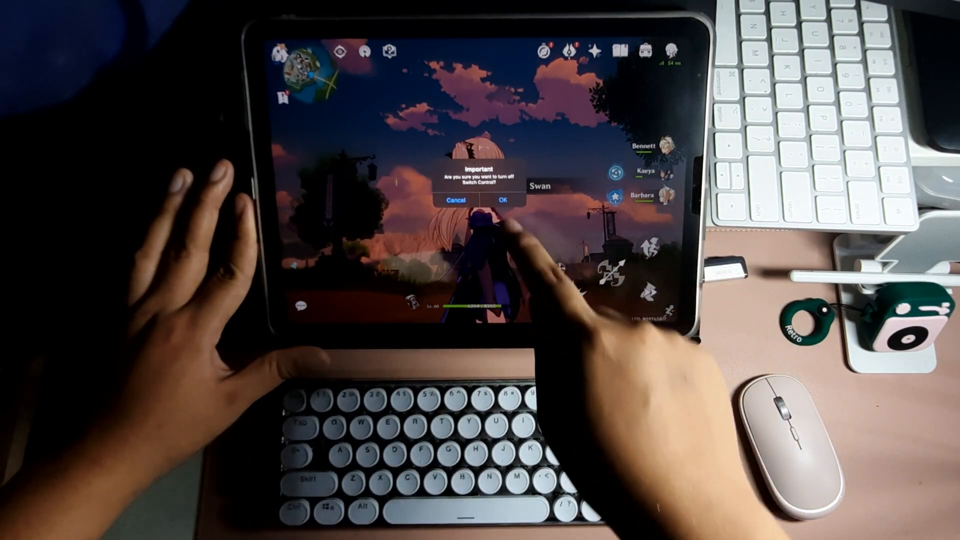
Dismiss the Switch Control prompt and place Up - W's hold point on the game control
{"action": "left_click", "coordinate": [503, 200]}
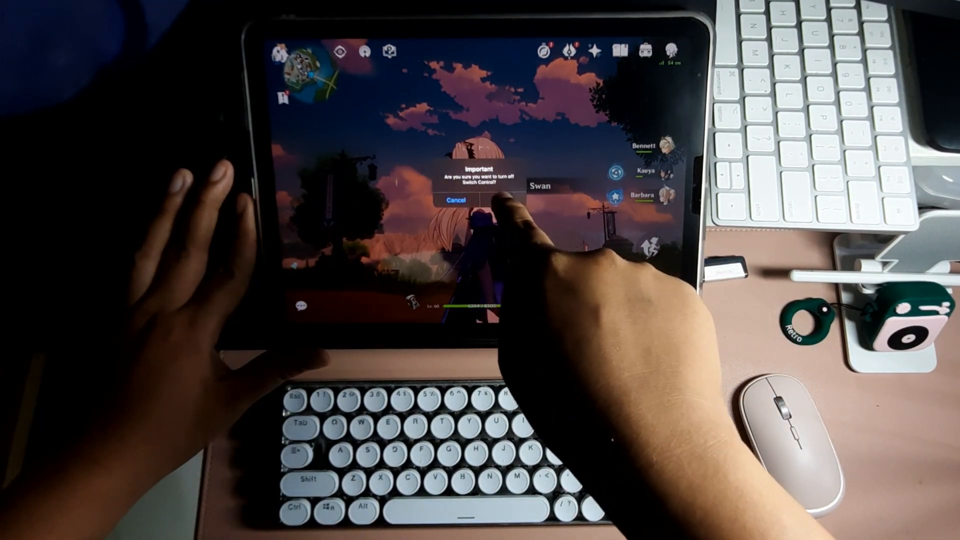
{"action": "left_click", "coordinate": [503, 200]}
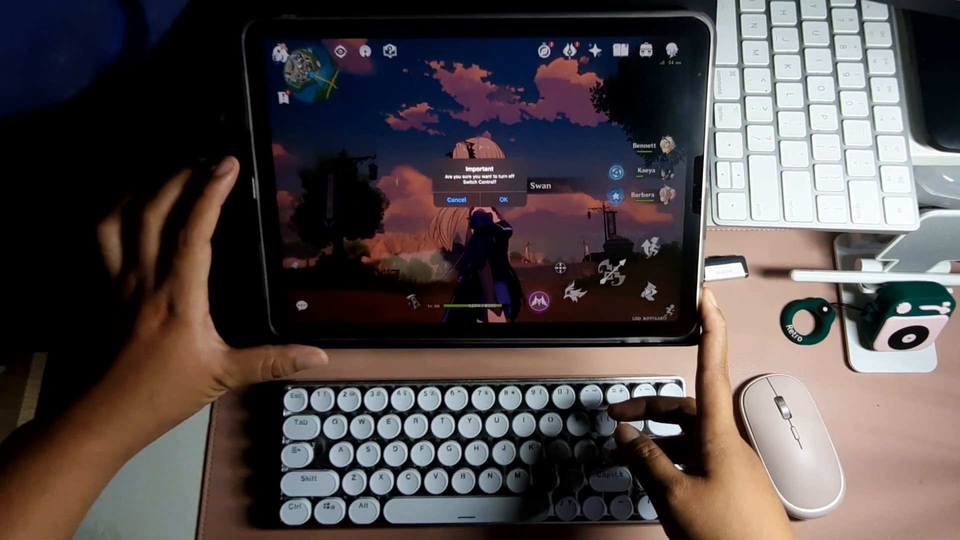
{"action": "left_click", "coordinate": [504, 200]}
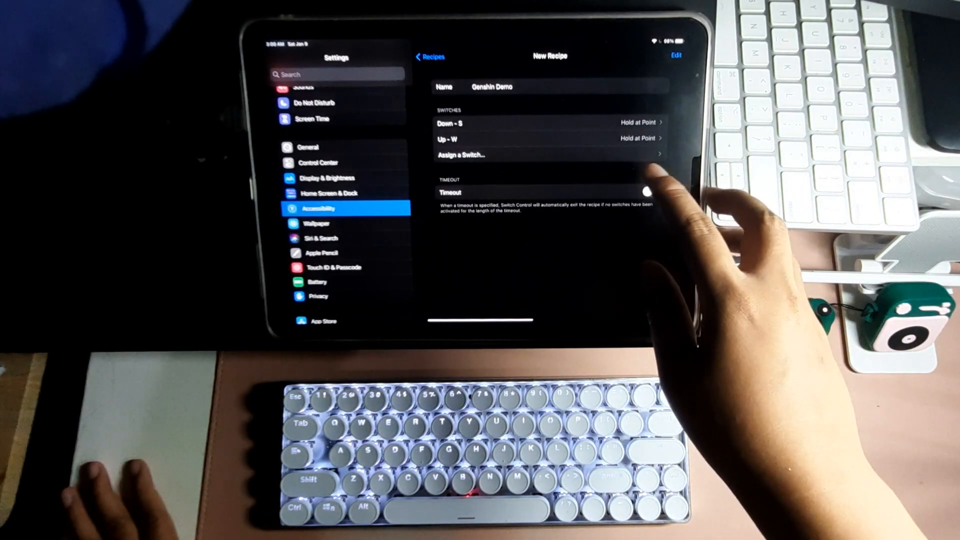
Review the recipe's switch assignment list and leave it without changes
{"action": "left_click", "coordinate": [462, 154]}
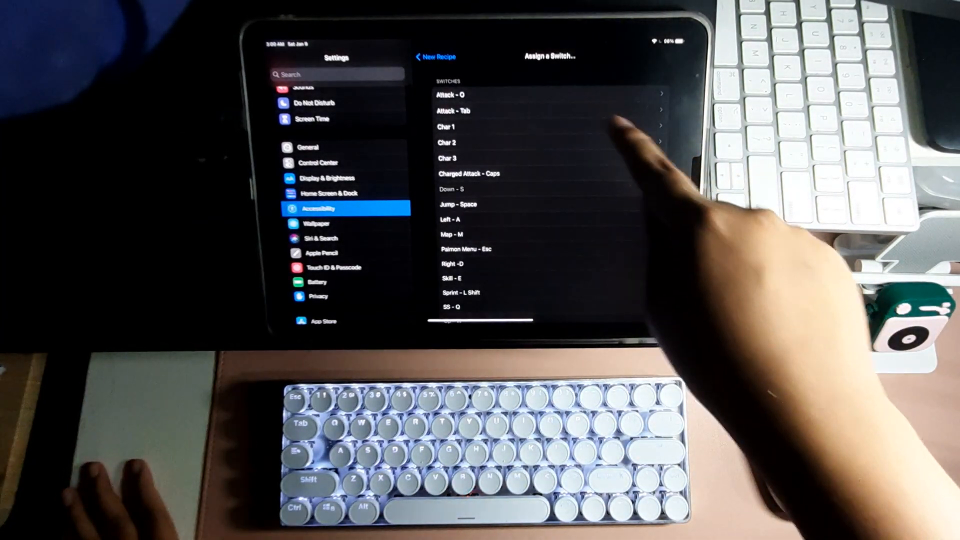
{"action": "mouse_move", "coordinate": [600, 257]}
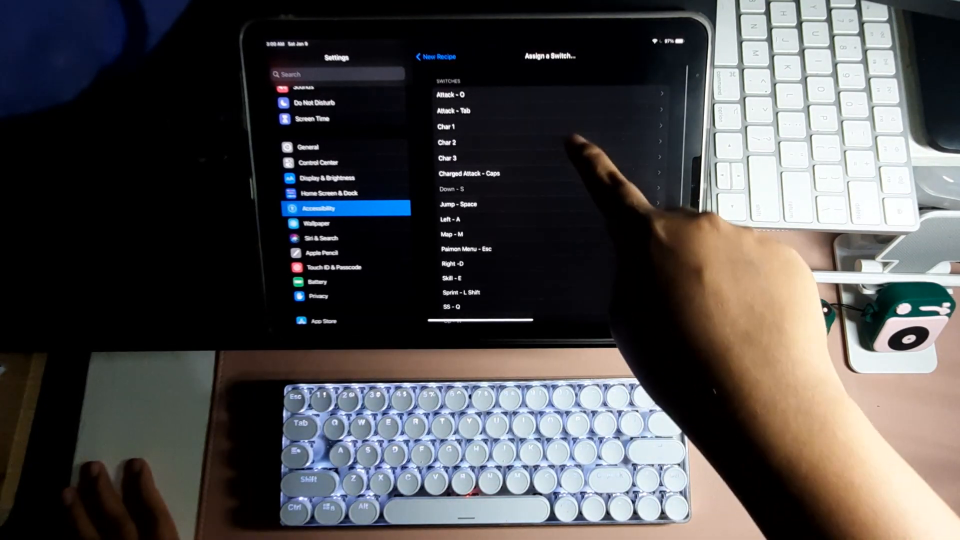
{"action": "mouse_move", "coordinate": [576, 184]}
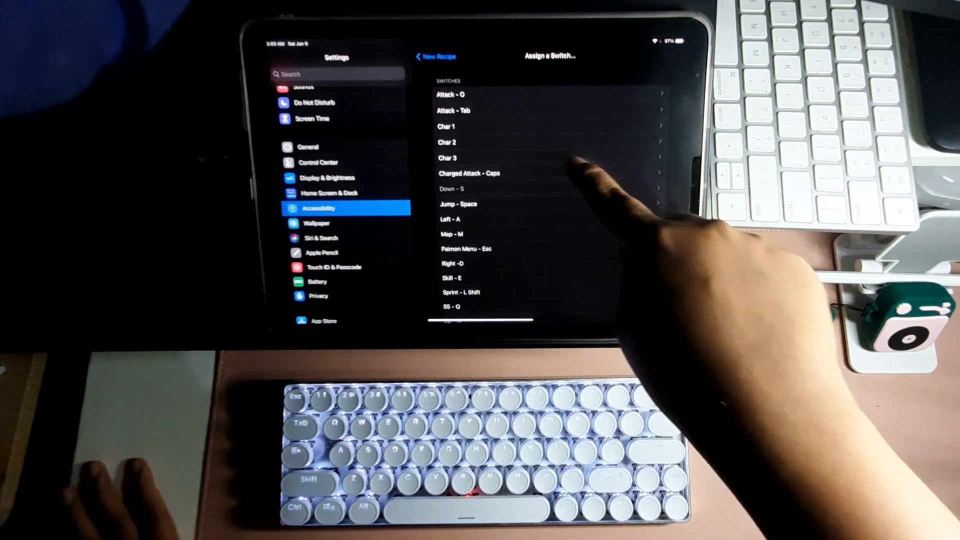
{"action": "scroll", "scroll_direction": "down", "scroll_amount": 3}
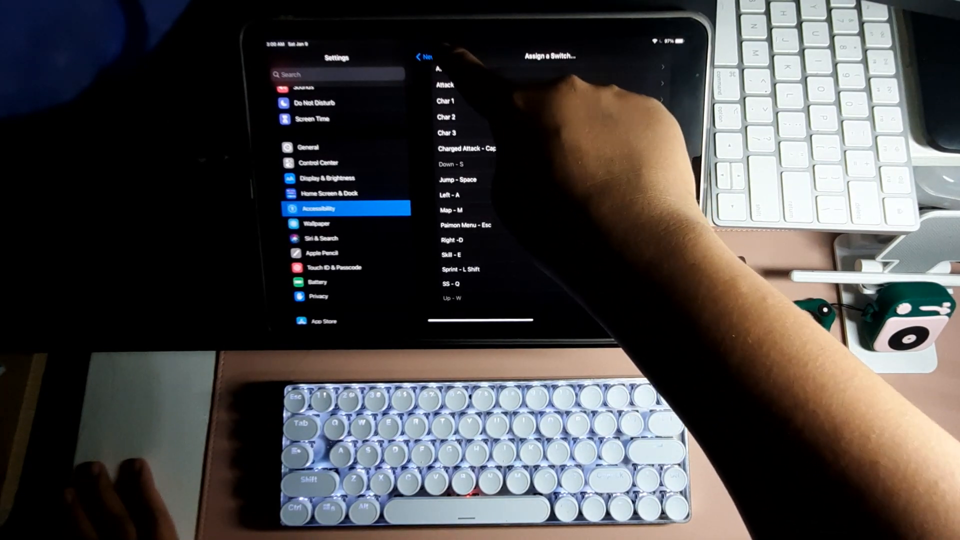
{"action": "left_click", "coordinate": [422, 56]}
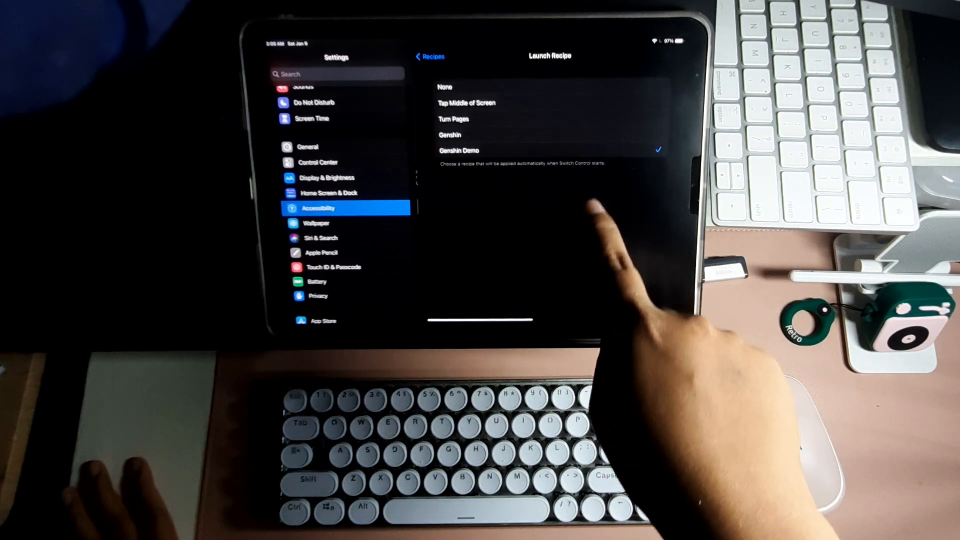
Make Genshin the Switch Control launch recipe instead of Genshin Demo
{"action": "left_click", "coordinate": [447, 135]}
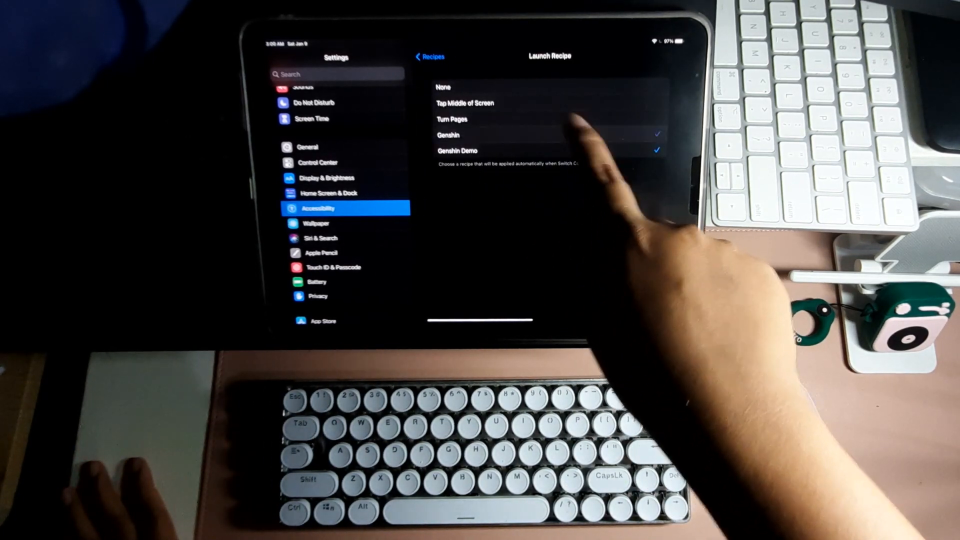
{"action": "left_click", "coordinate": [429, 56]}
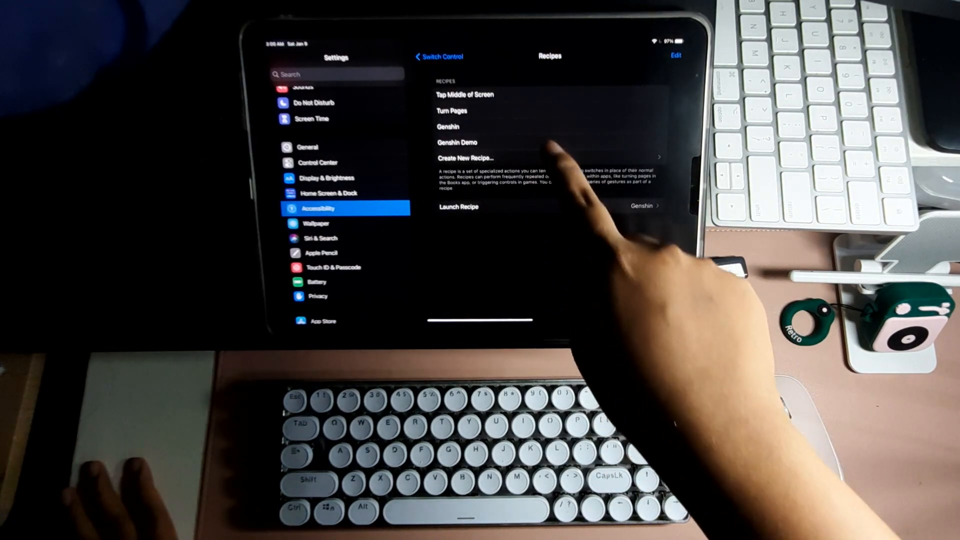
{"action": "left_click", "coordinate": [448, 127]}
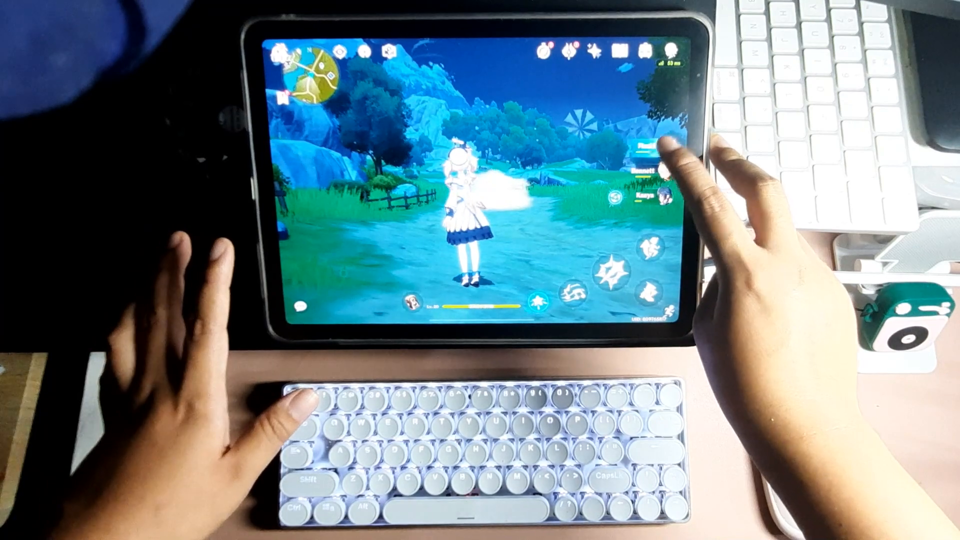
Return from the Recipes page to the main Switch Control settings page
{"action": "left_click", "coordinate": [662, 147]}
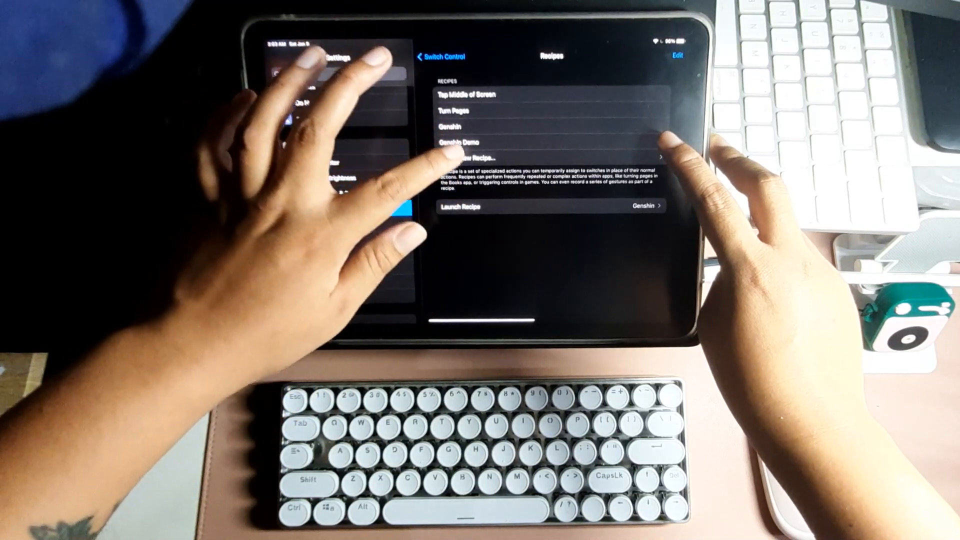
{"action": "left_click", "coordinate": [441, 56]}
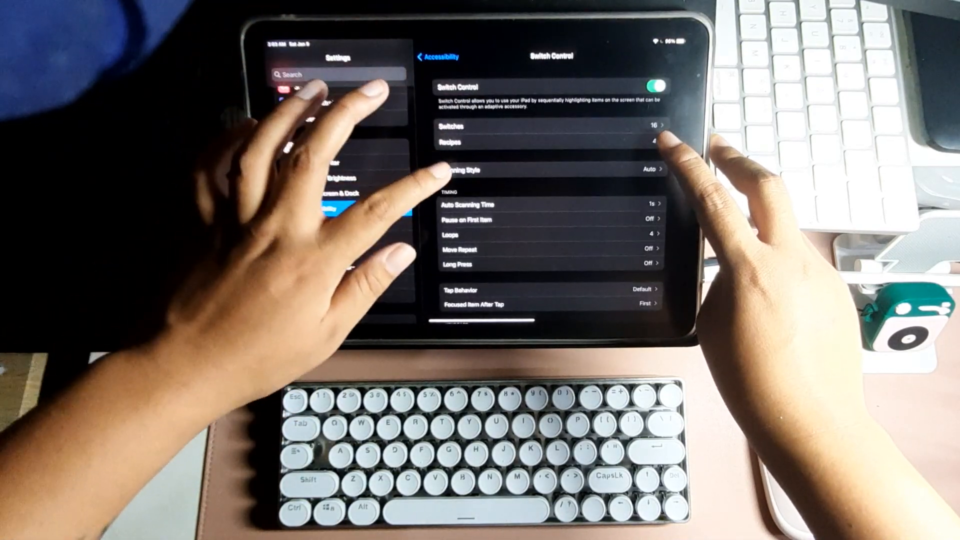